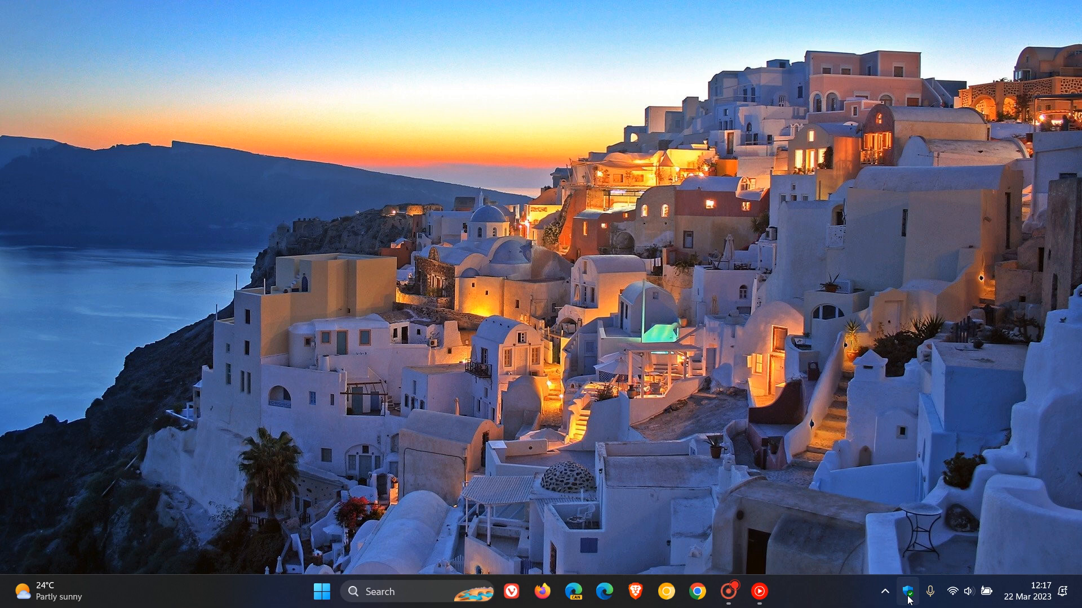
# Bring up the Device security overview from the system tray shield icon.
pyautogui.click(937, 591)
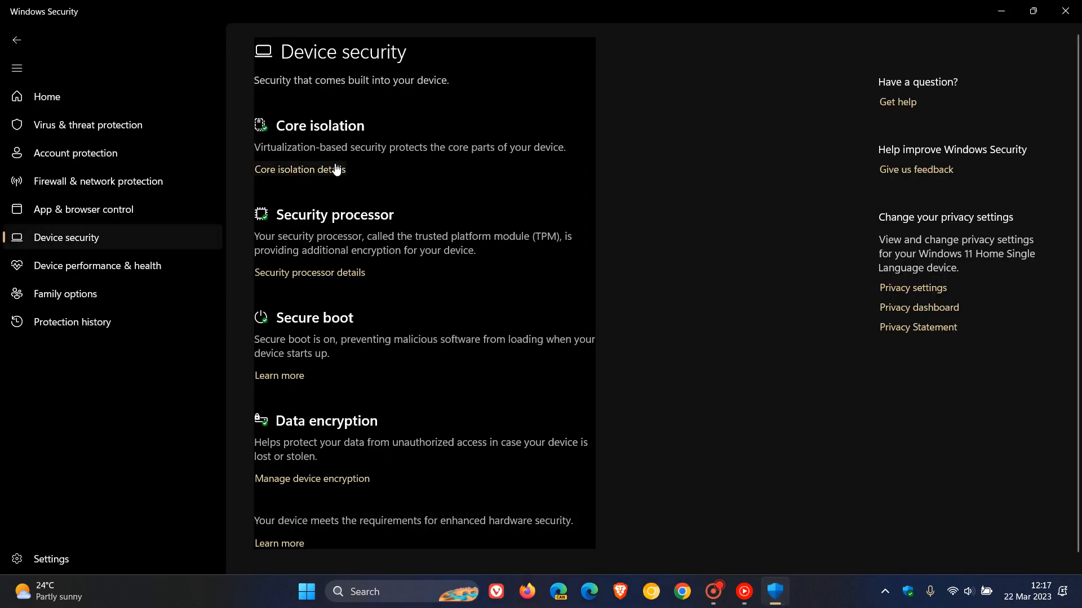
# View Core isolation details showing Local Security Authority protection On, then bring up Start.
pyautogui.click(300, 170)
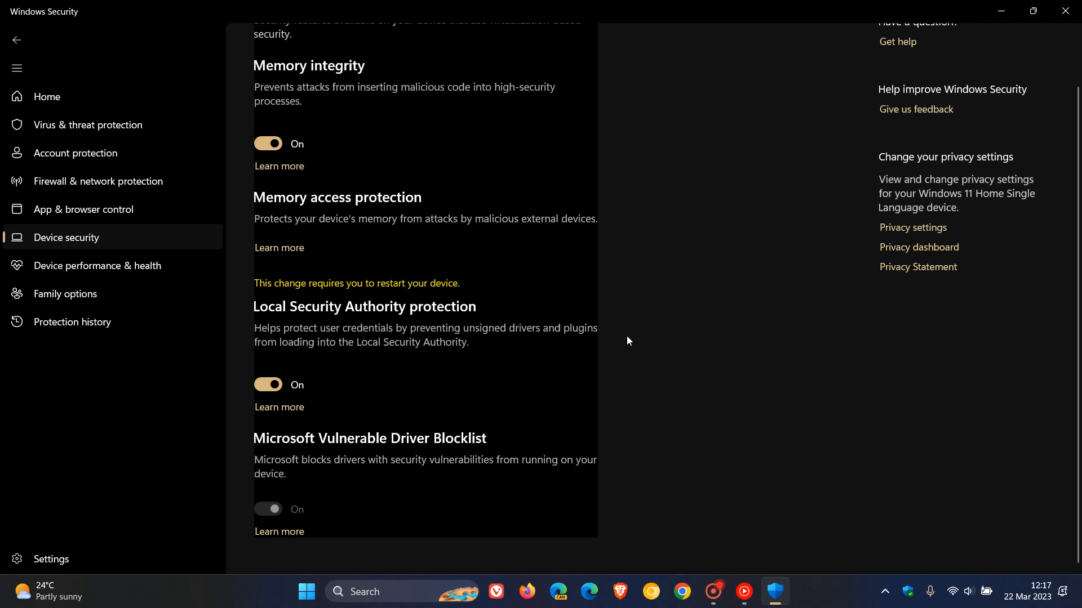
pyautogui.moveTo(466, 250)
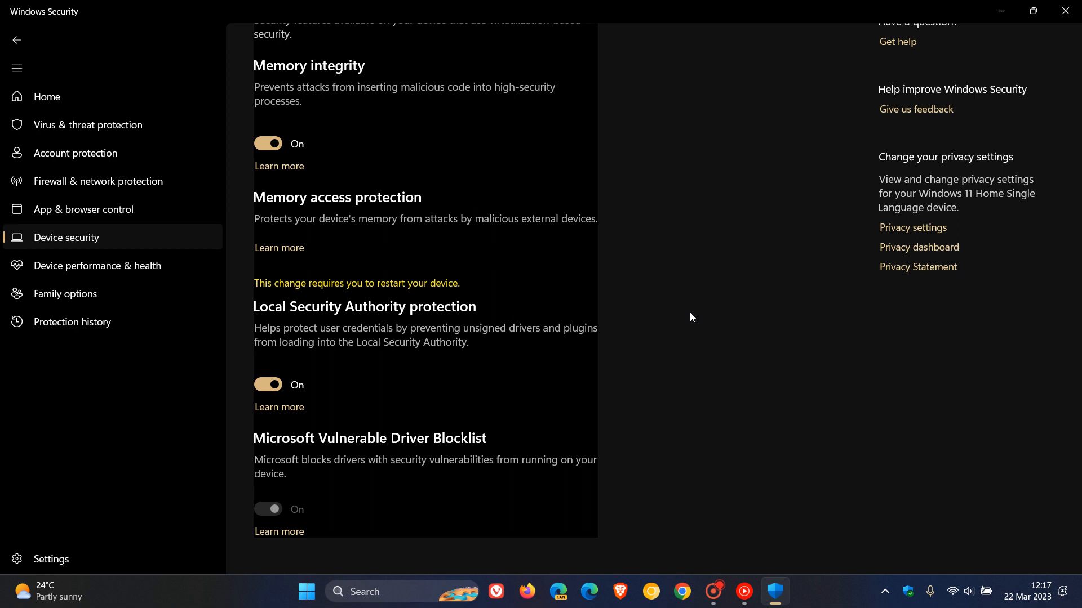
pyautogui.moveTo(679, 319)
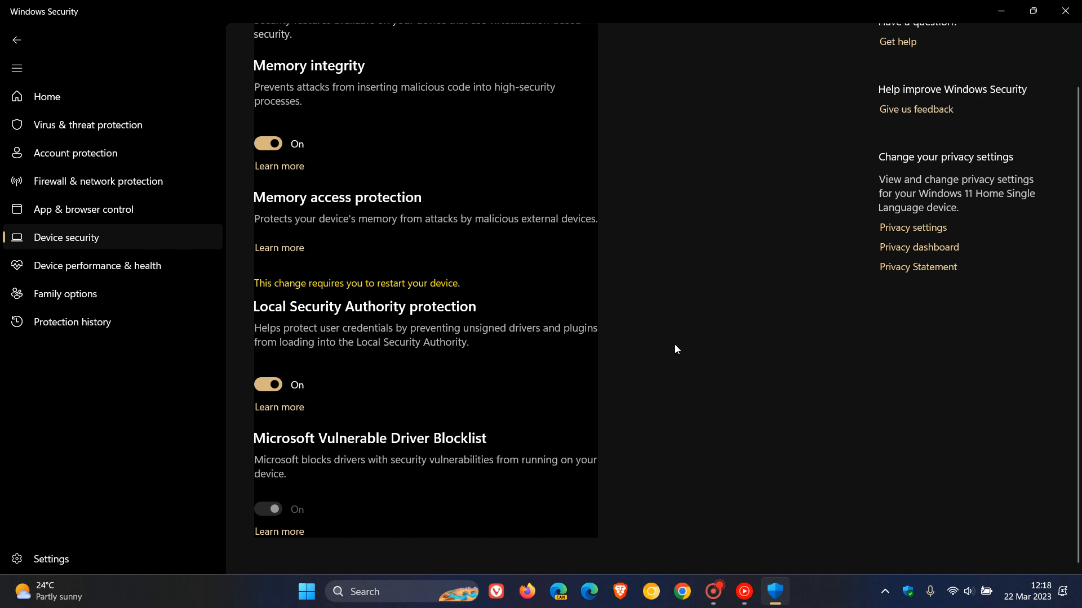
pyautogui.moveTo(536, 393)
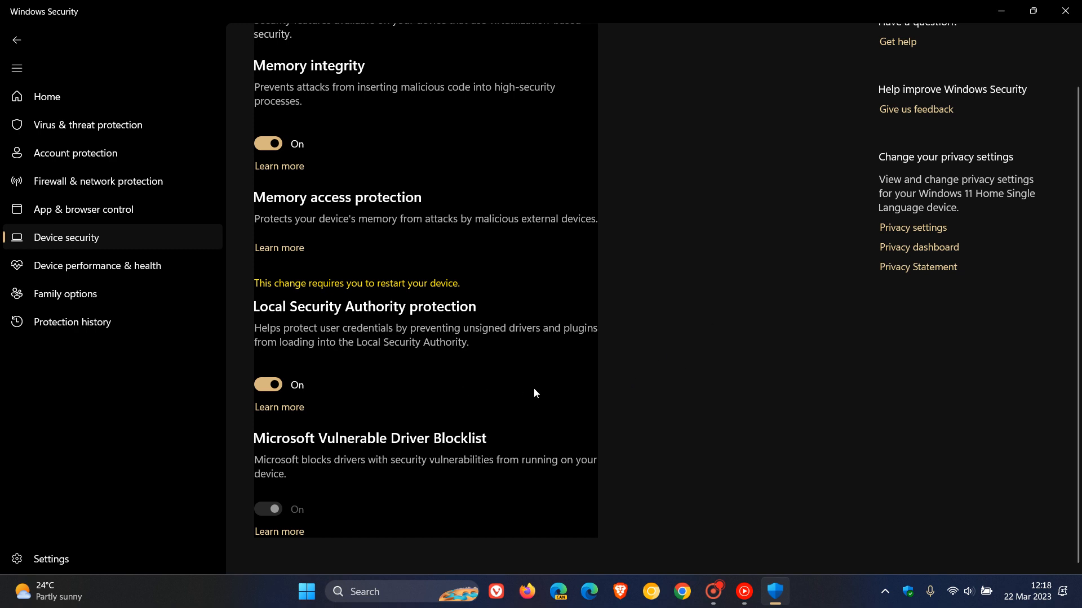
pyautogui.moveTo(707, 353)
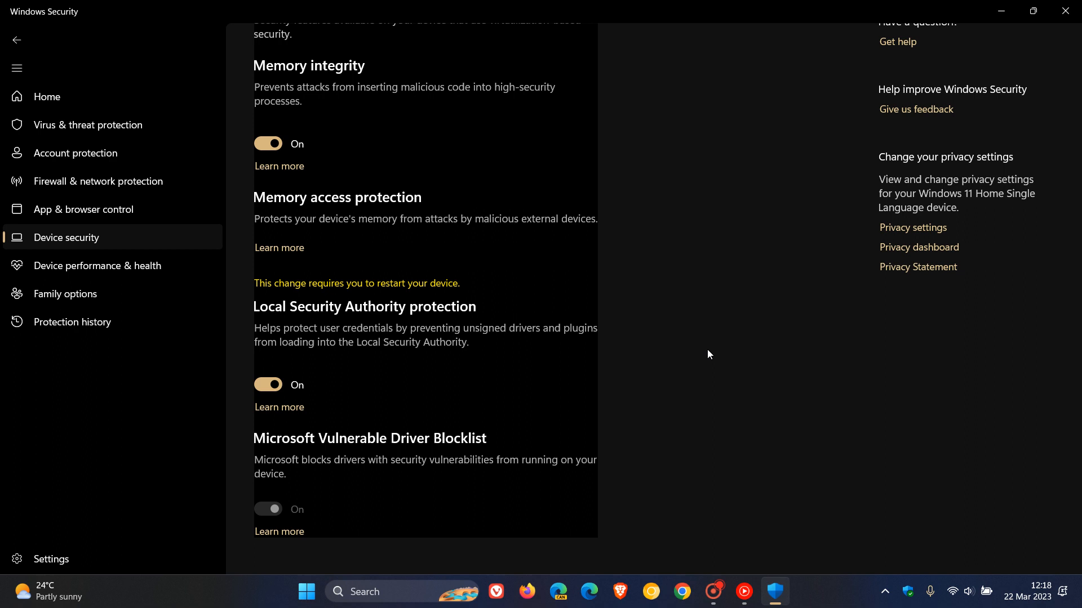
pyautogui.click(305, 591)
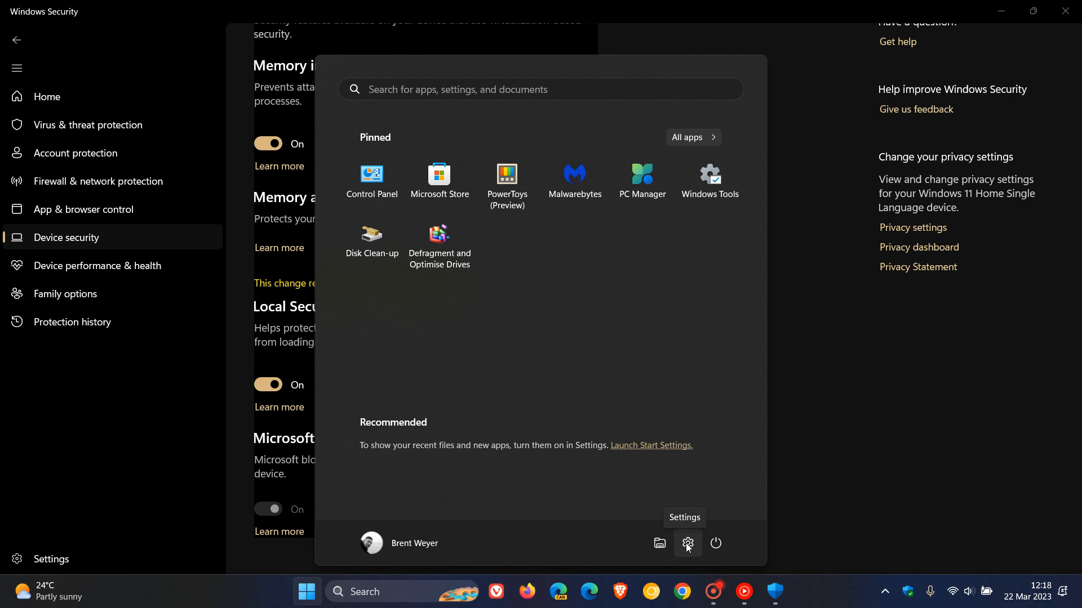
# Go from Settings to Windows Update and show the Update history list.
pyautogui.click(687, 543)
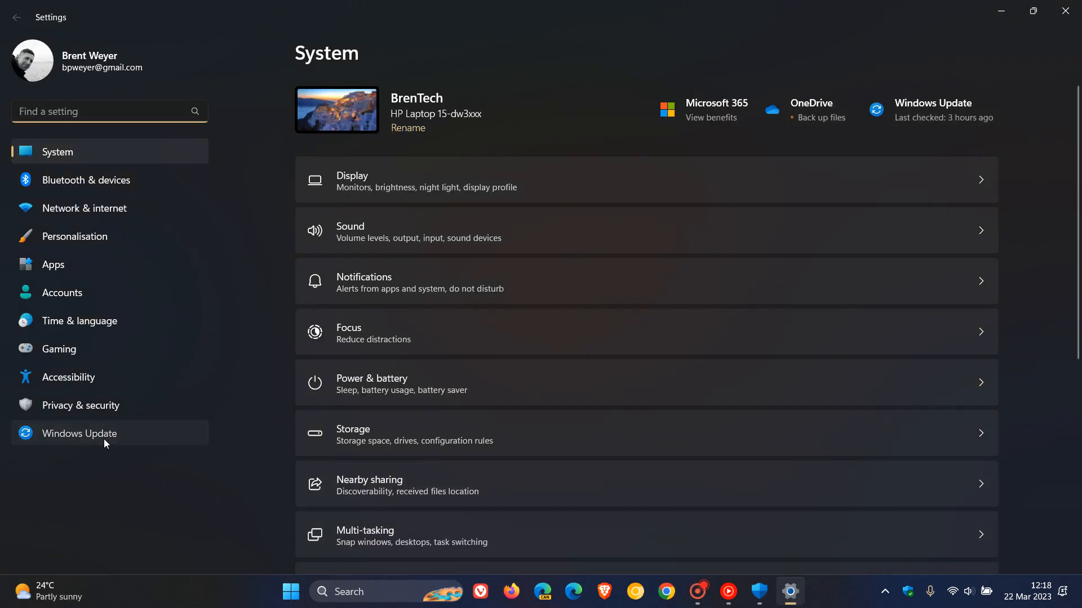
pyautogui.click(79, 433)
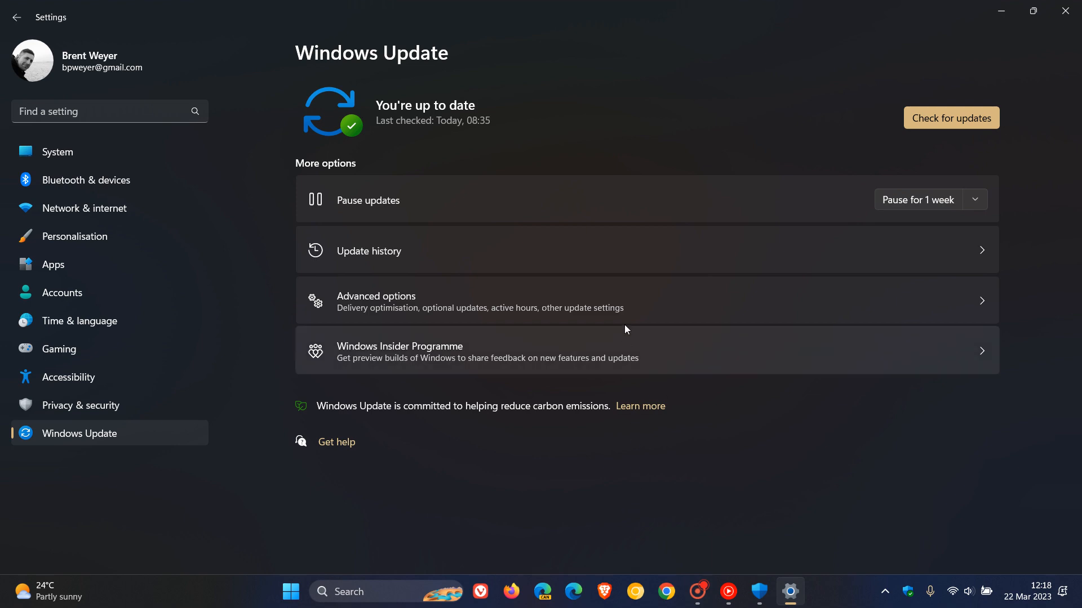
pyautogui.click(368, 250)
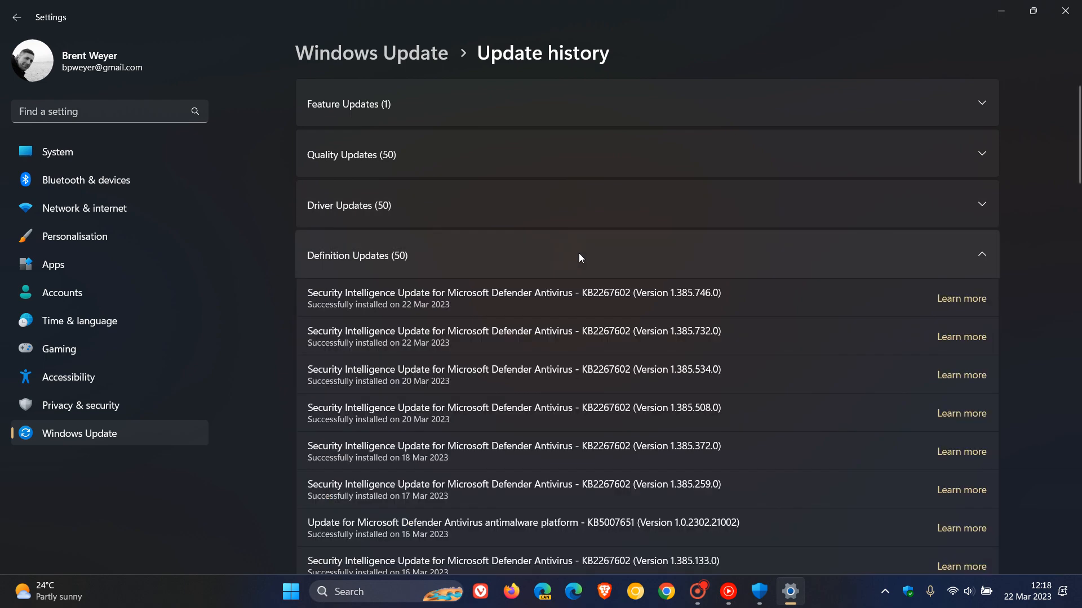
# Highlight Defender platform update KB5007651 through its version 1.0.2302.21002 in the history.
pyautogui.scroll(-3)
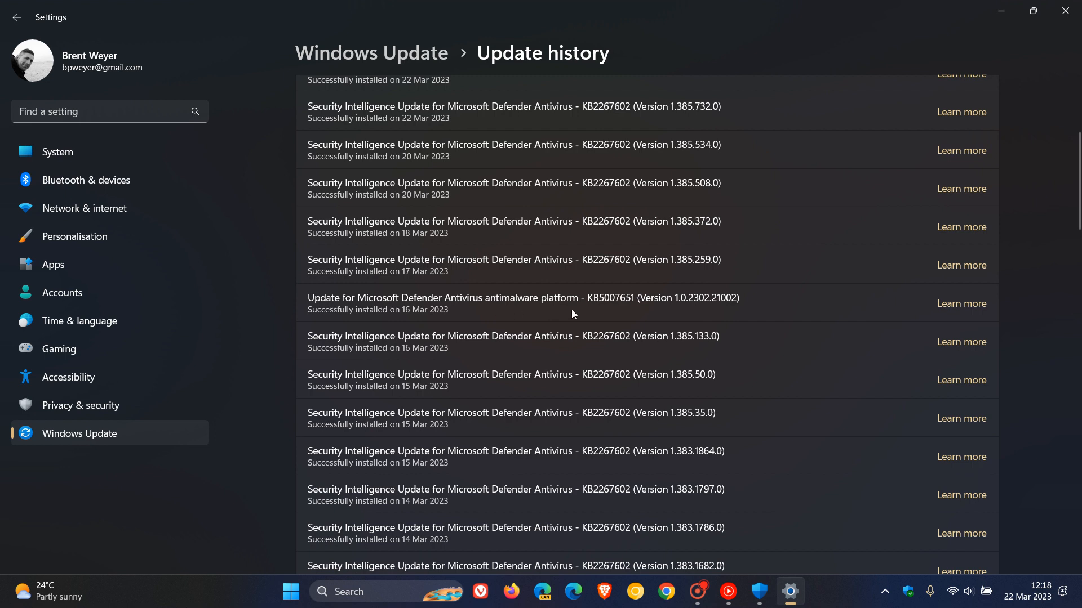
pyautogui.doubleClick(597, 298)
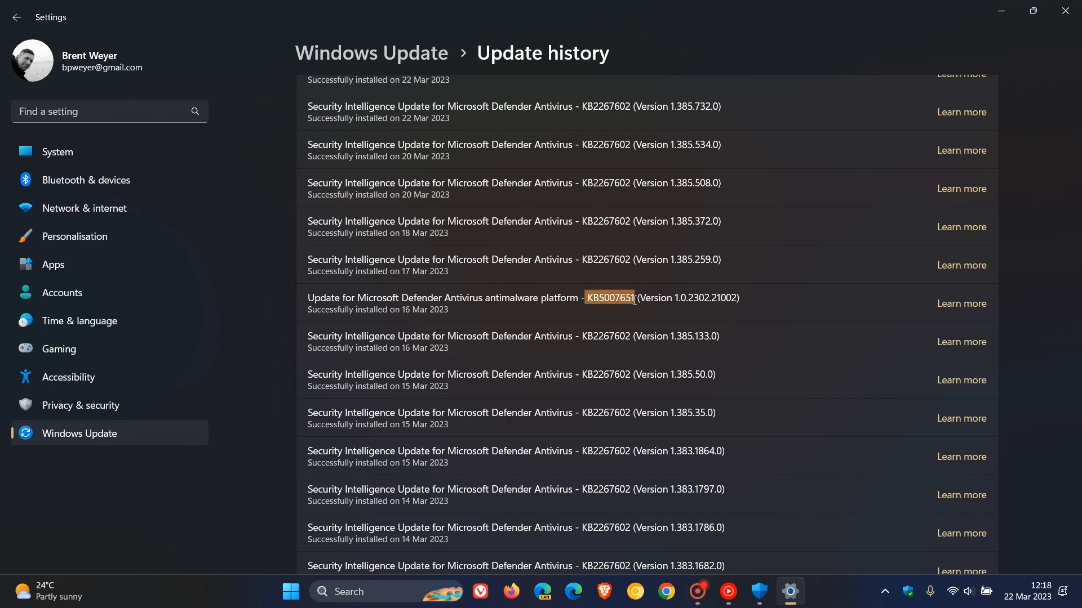
pyautogui.moveTo(633, 298); pyautogui.dragTo(694, 302)
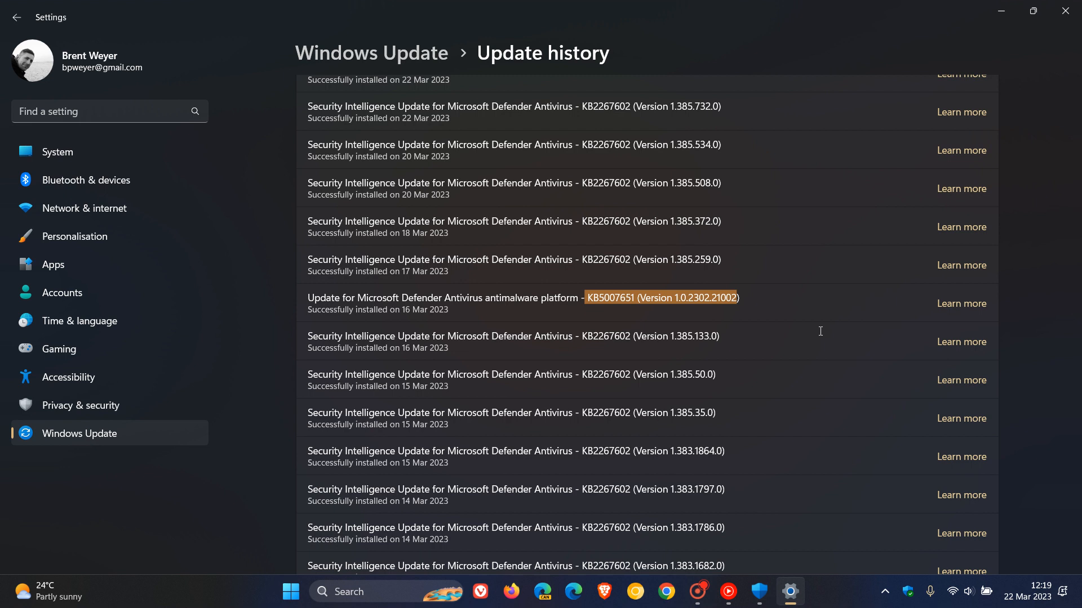
pyautogui.moveTo(796, 289)
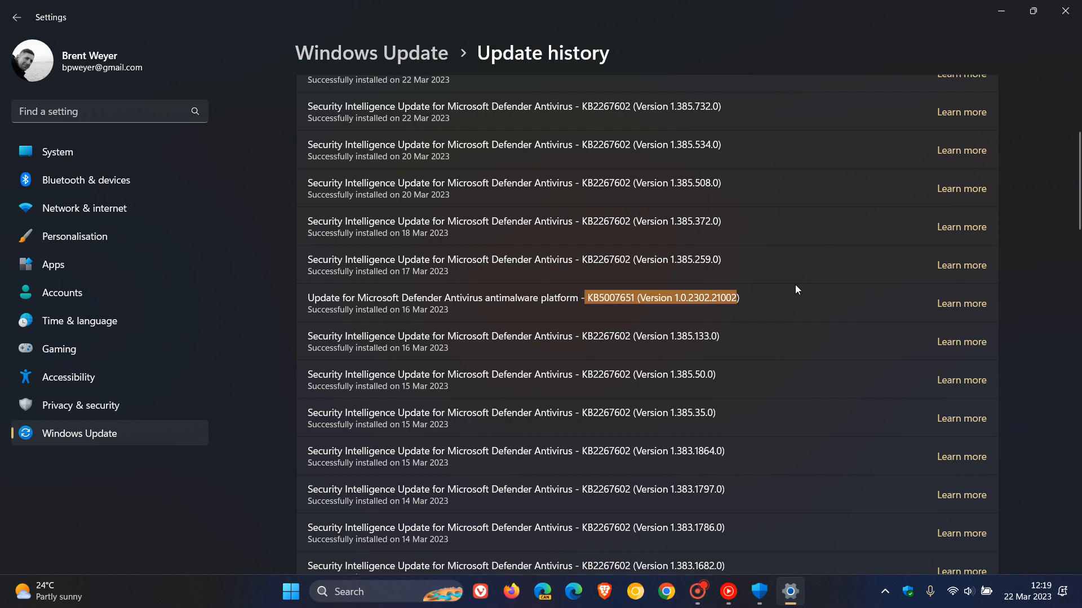
pyautogui.moveTo(782, 310)
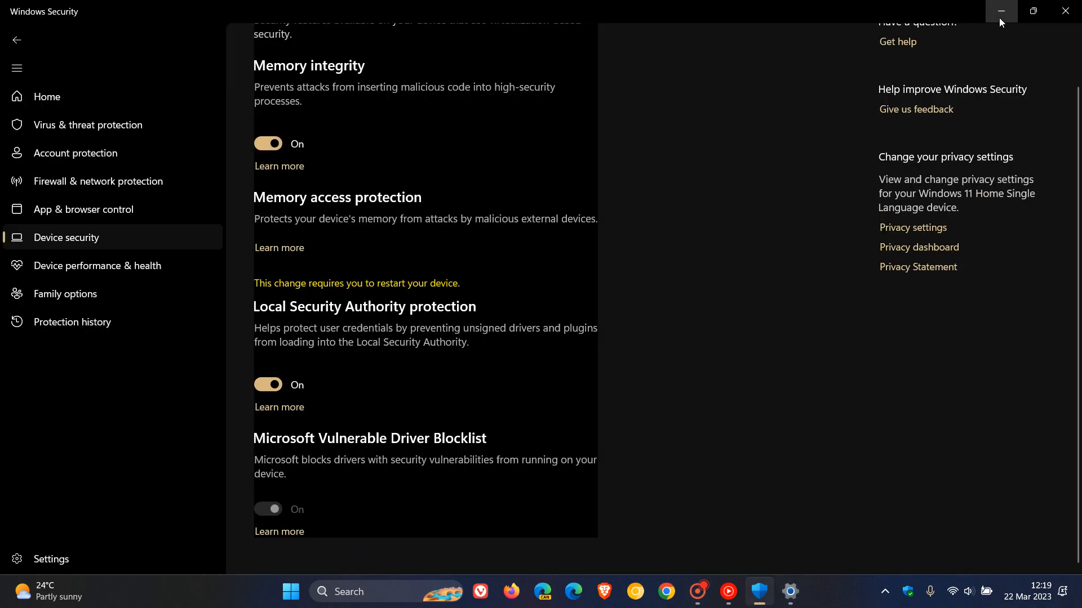
pyautogui.moveTo(280, 407)
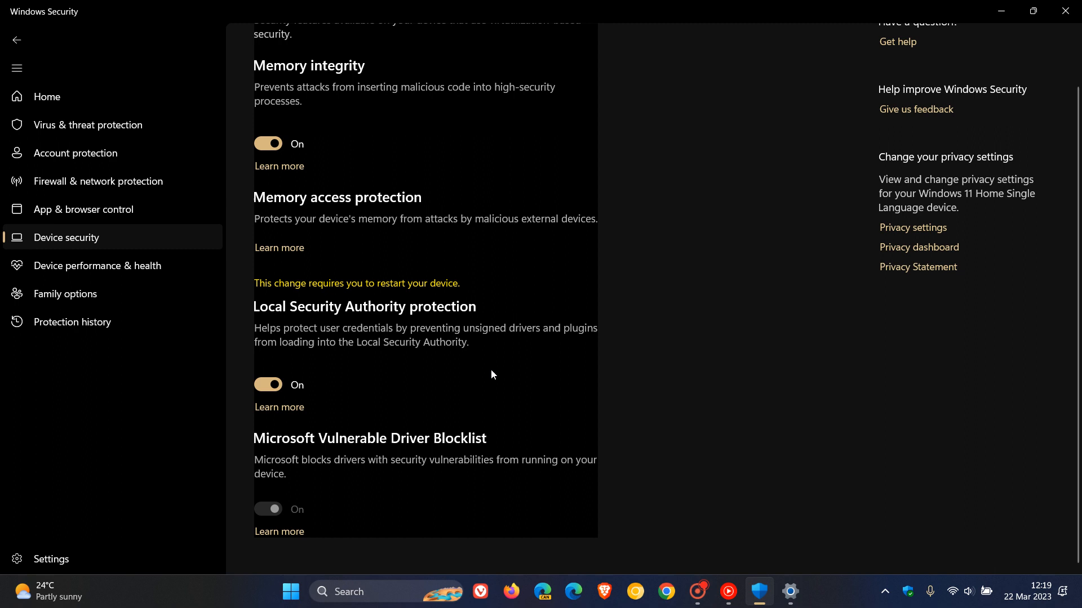
pyautogui.moveTo(519, 360)
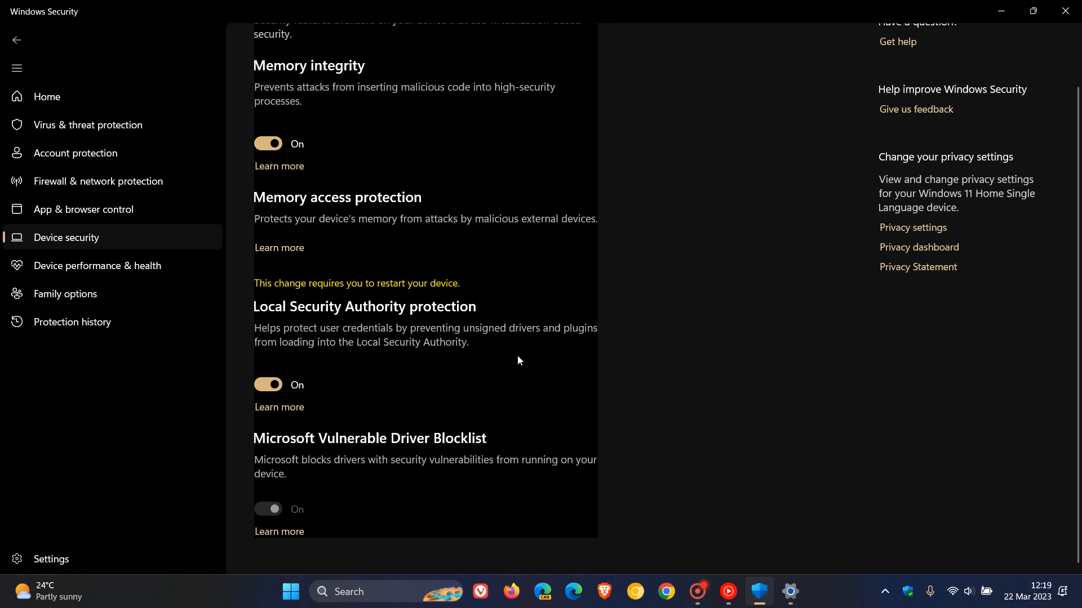
pyautogui.moveTo(524, 364)
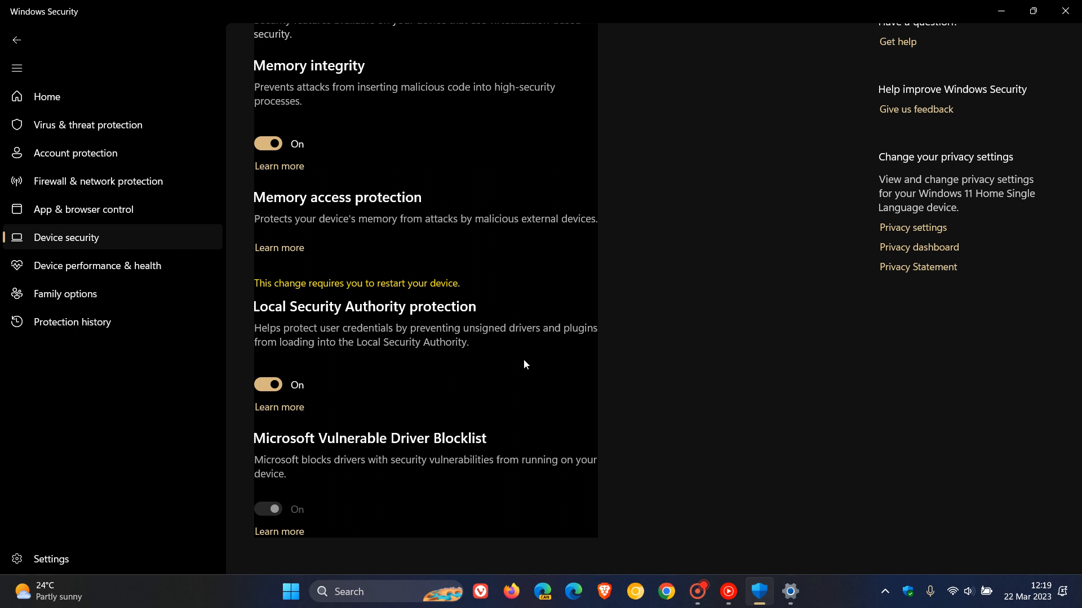
pyautogui.moveTo(309, 387)
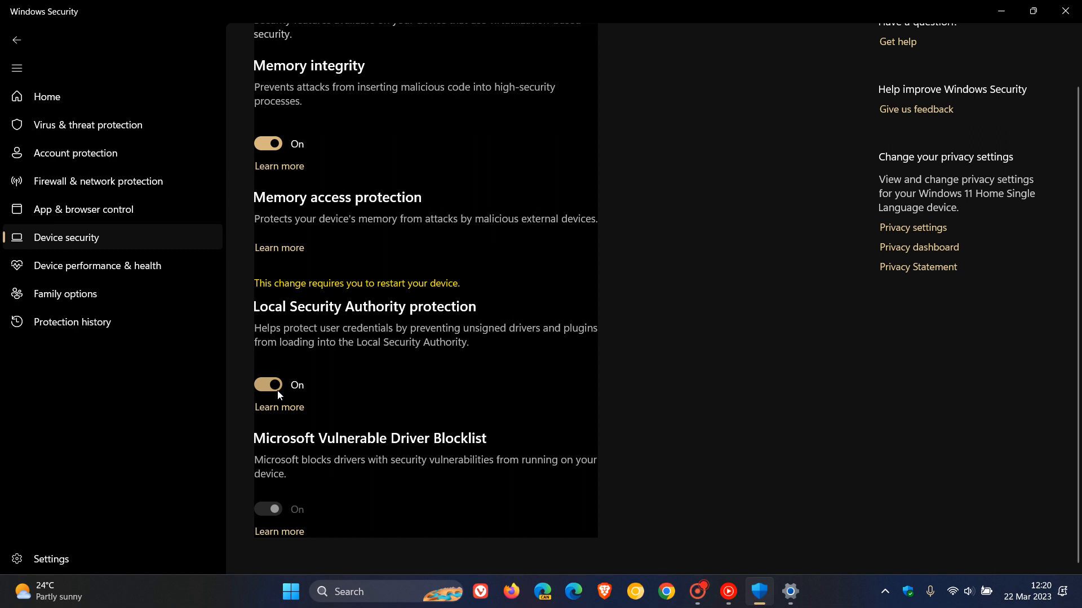
pyautogui.moveTo(504, 366)
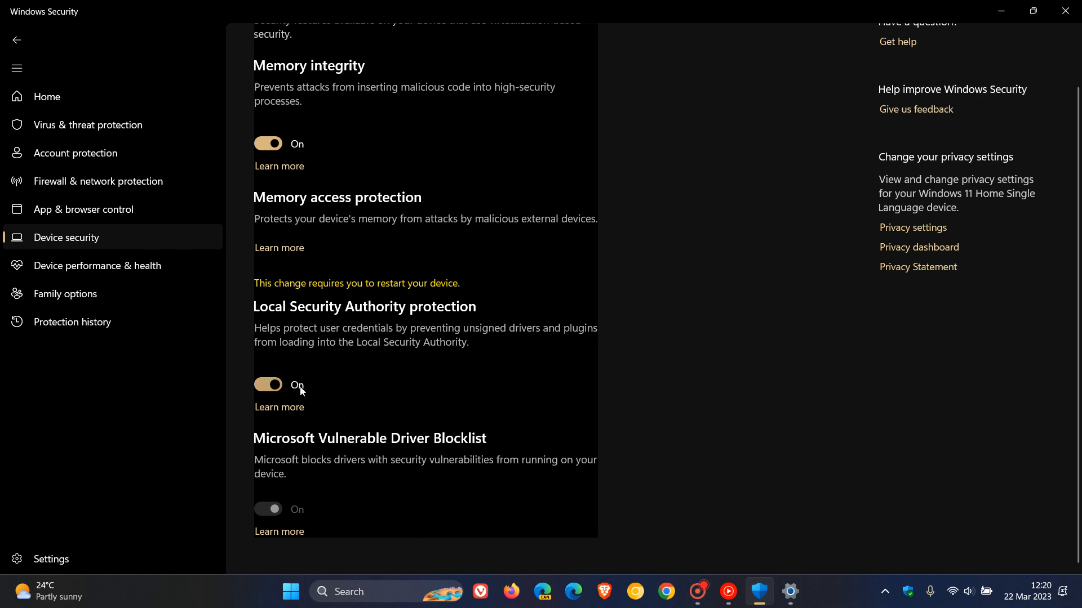
pyautogui.moveTo(498, 380)
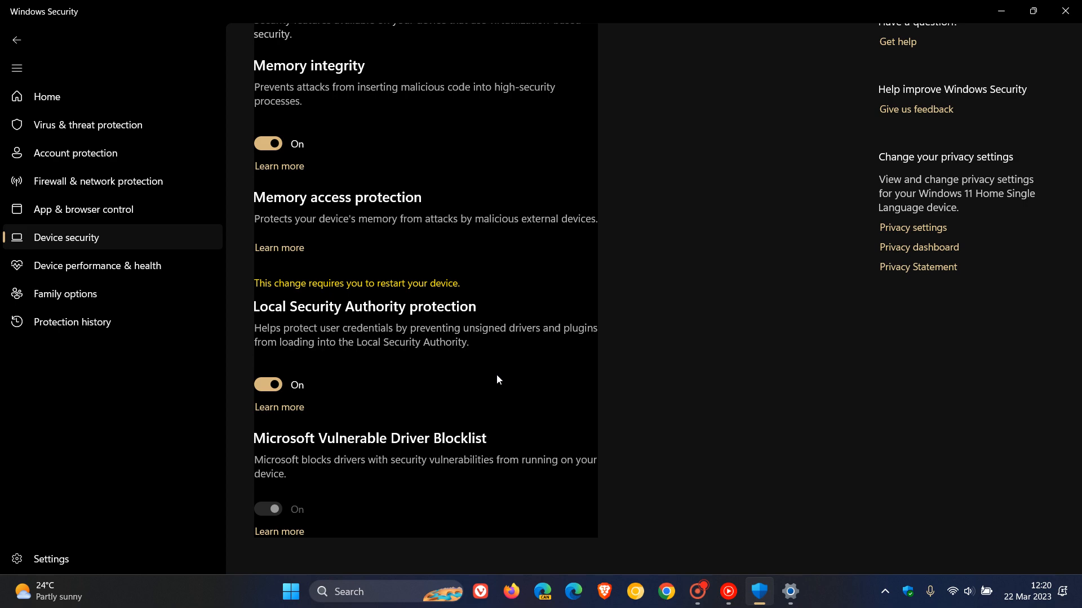
pyautogui.moveTo(1000, 12)
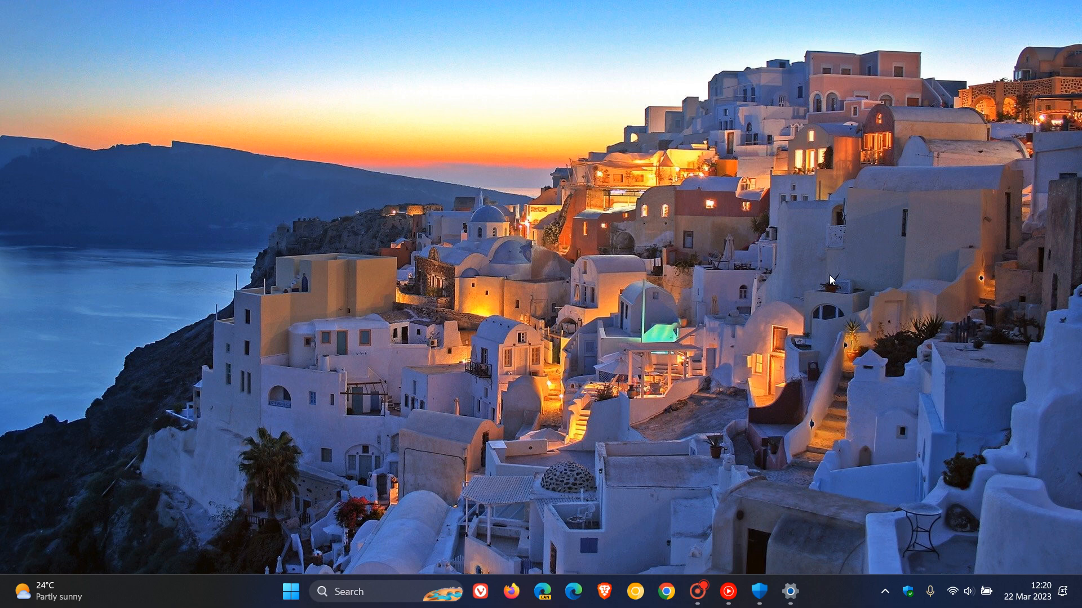
pyautogui.moveTo(750, 556)
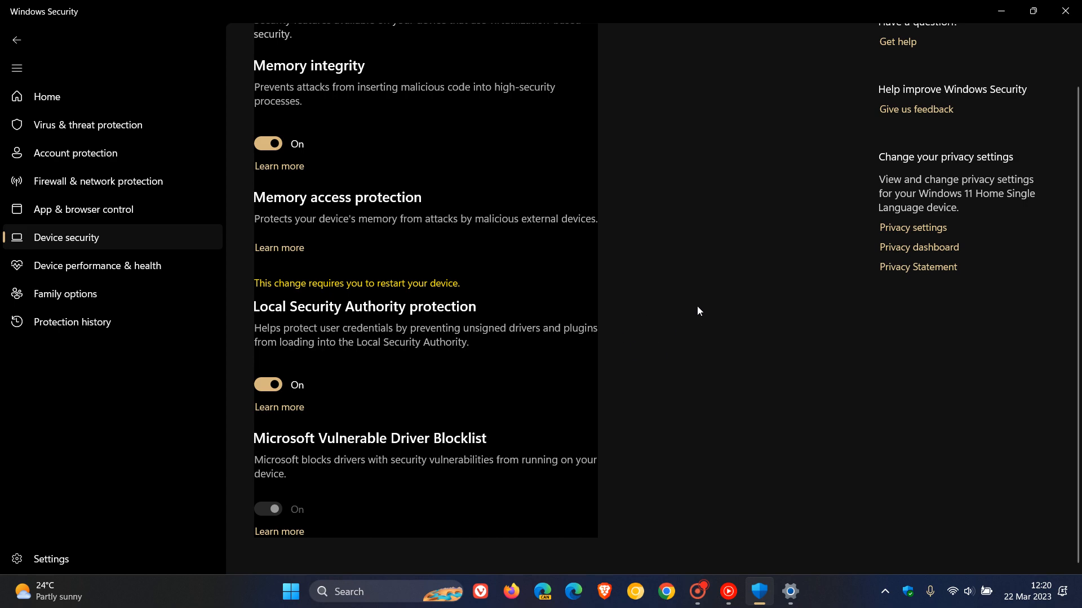
pyautogui.moveTo(717, 346)
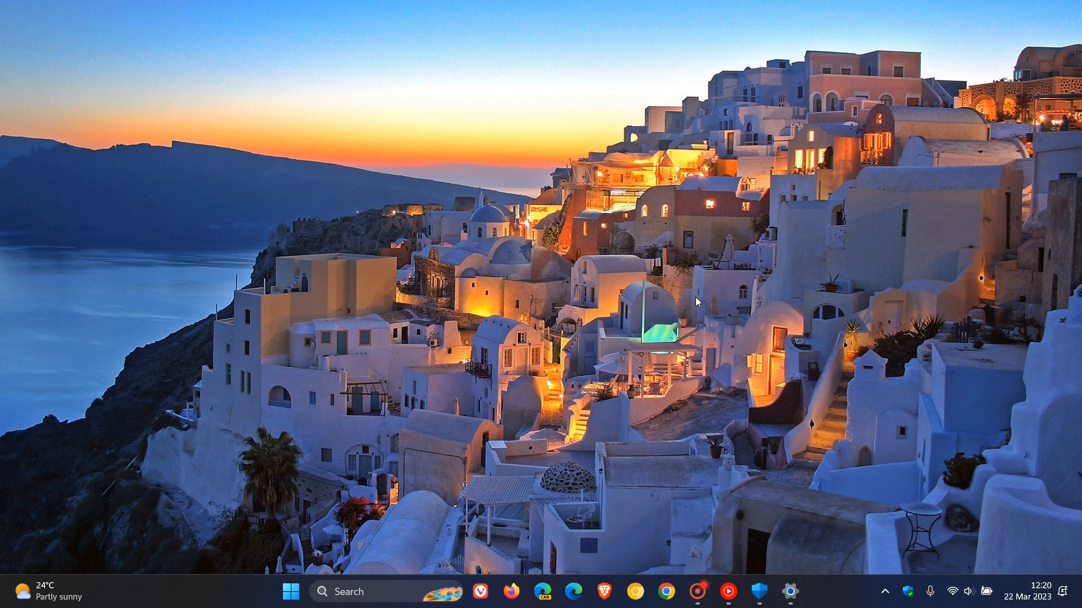
pyautogui.moveTo(737, 229)
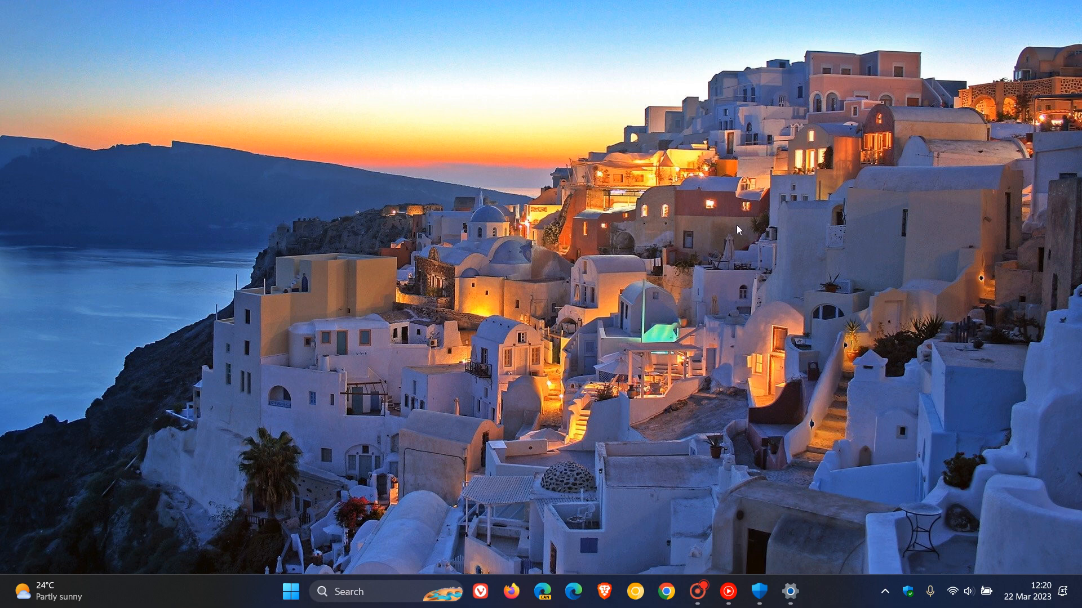